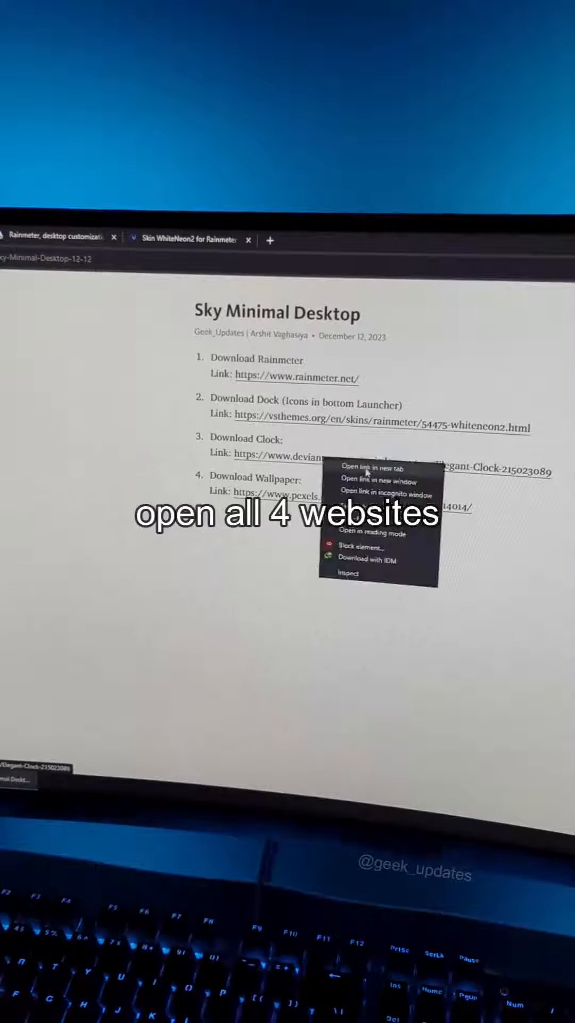
Open the resource pages in new tabs, download the WhiteNeon2 dock archive and reach the cloud wallpaper page.
left_click(372, 467)
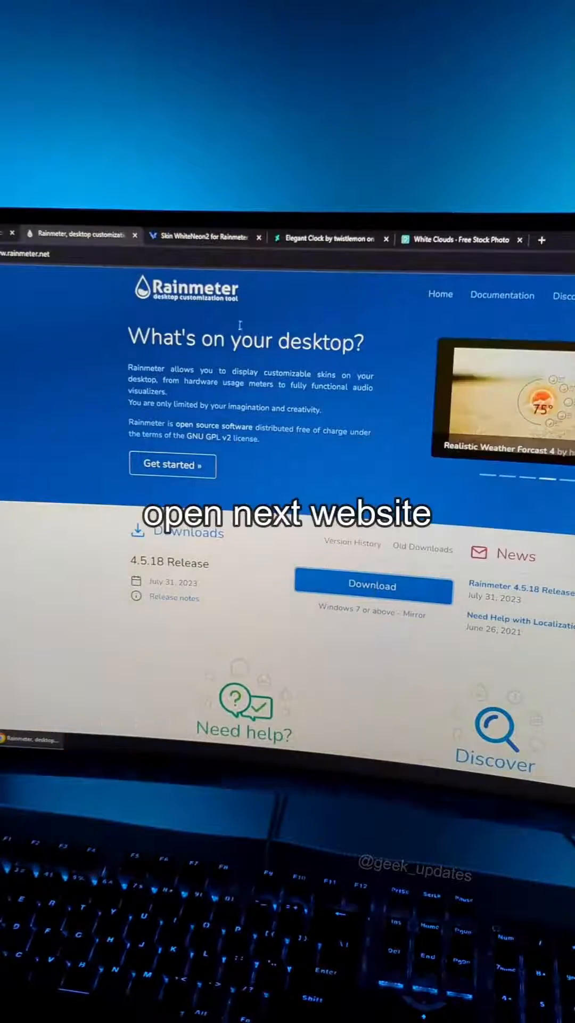
left_click(203, 236)
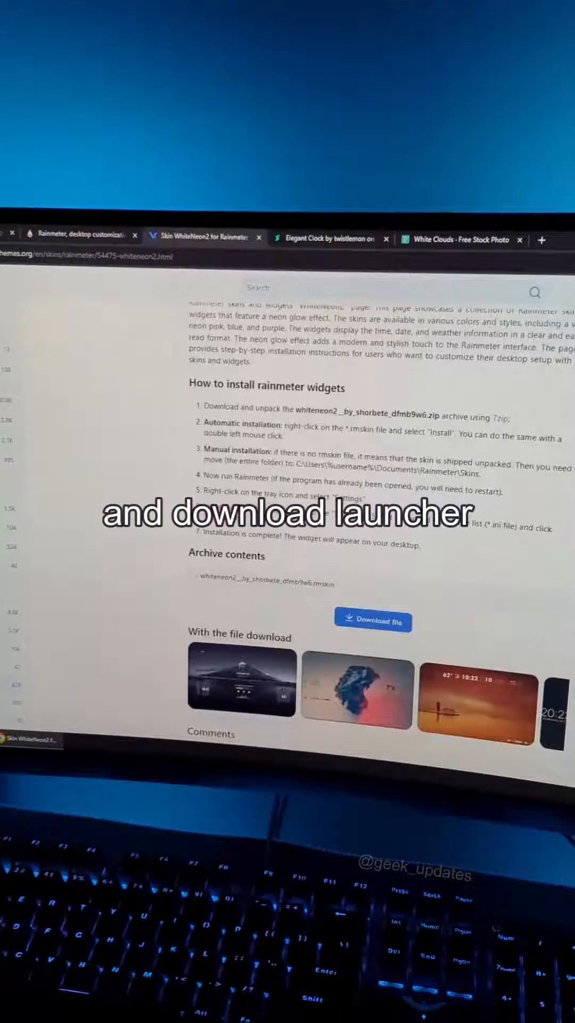
left_click(329, 238)
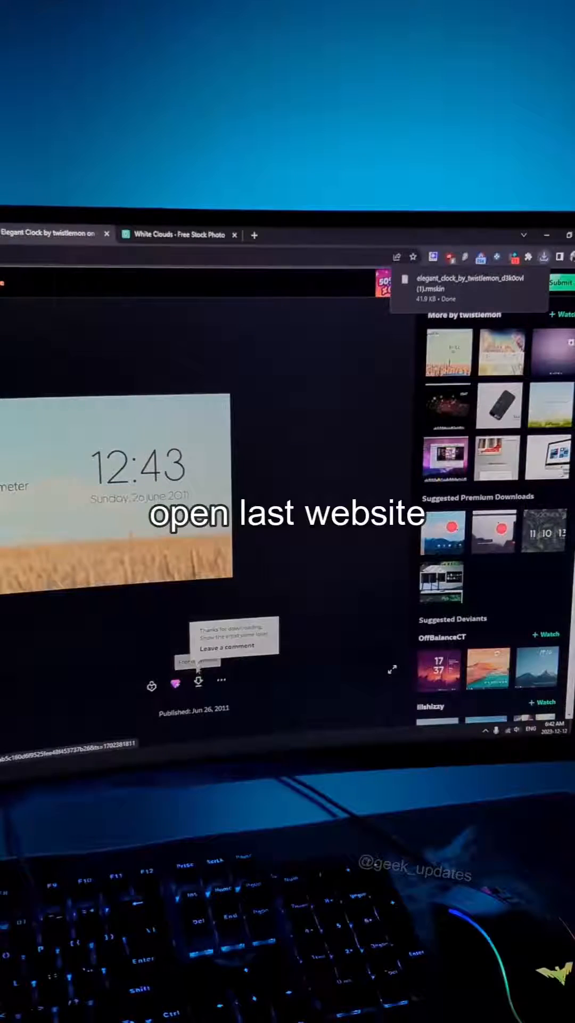
left_click(182, 235)
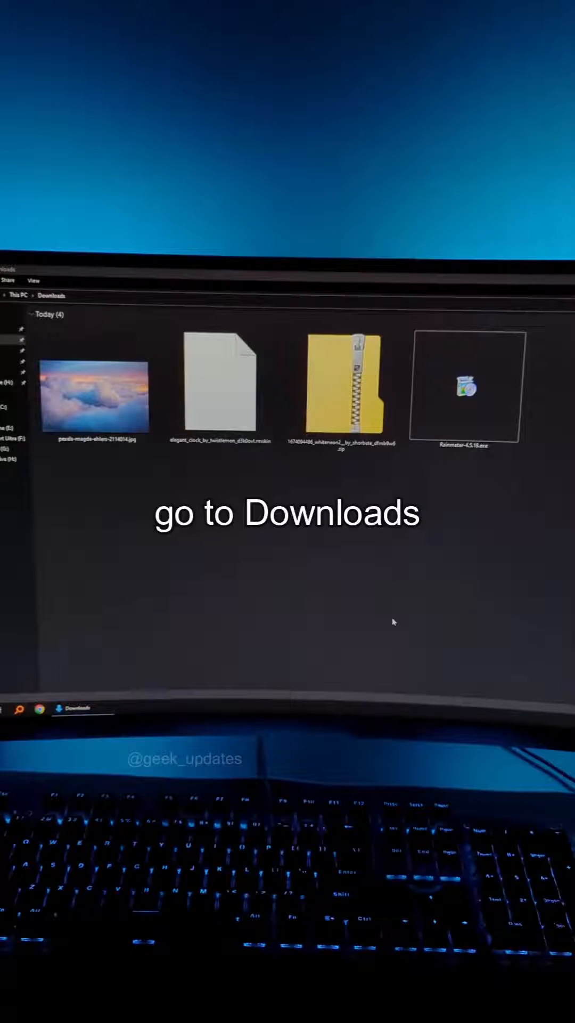
Install the WhiteNeon2 dock skin from its zip archive in Downloads.
double_click(466, 387)
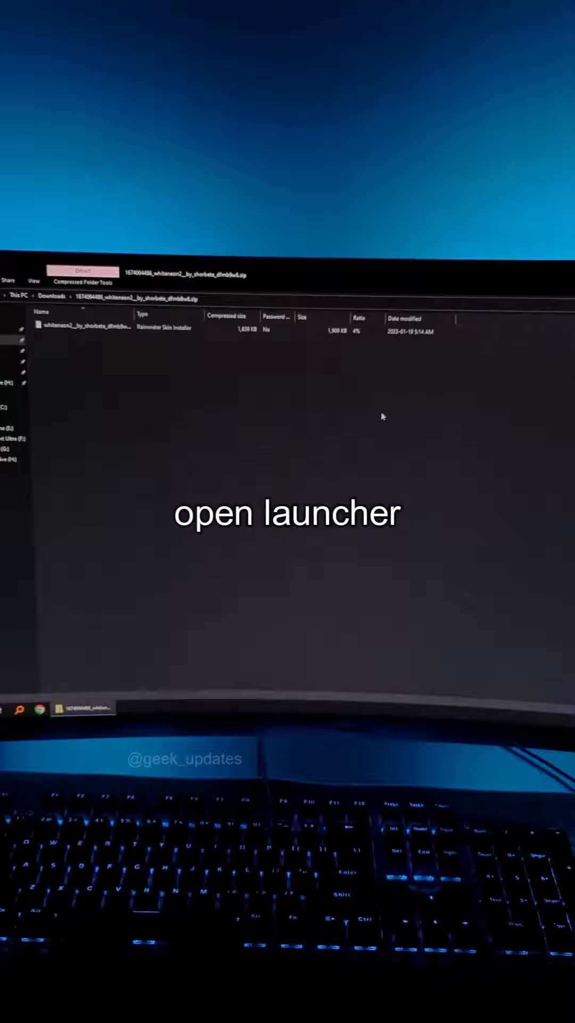
double_click(98, 326)
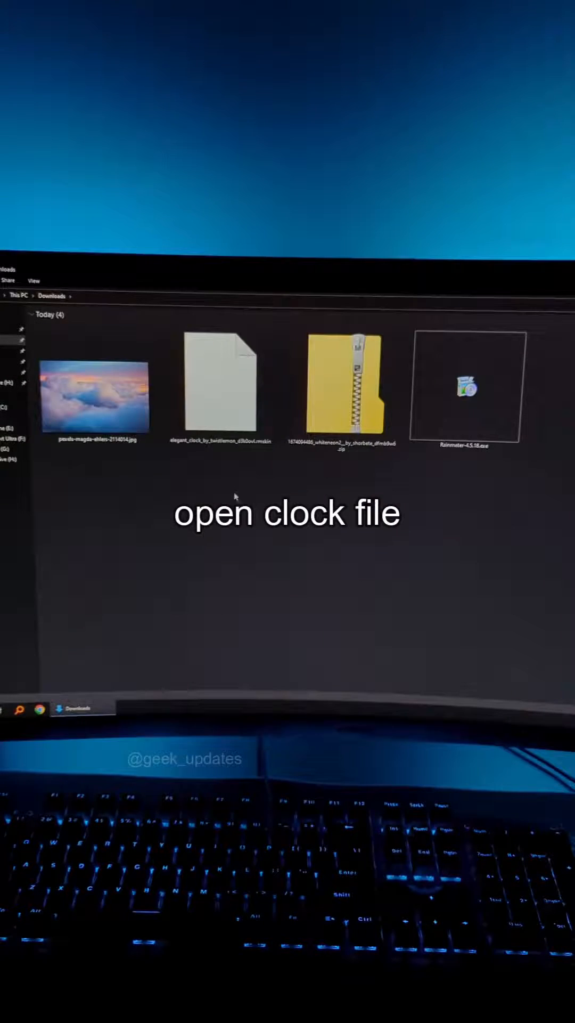
Install the Elegant Clock .rmskin and bring up Rainmeter's skin options to unload all skins.
double_click(223, 388)
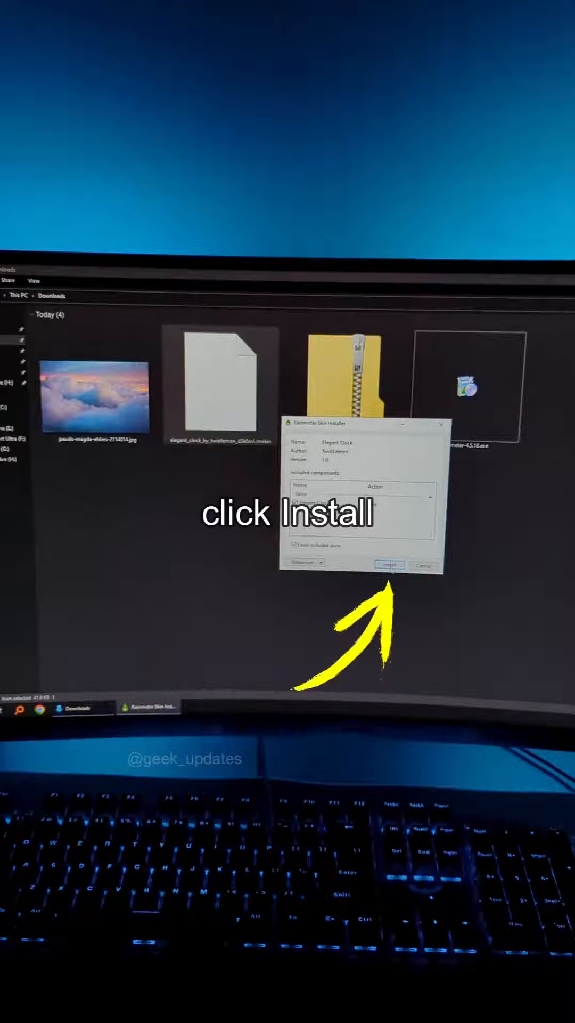
right_click(94, 391)
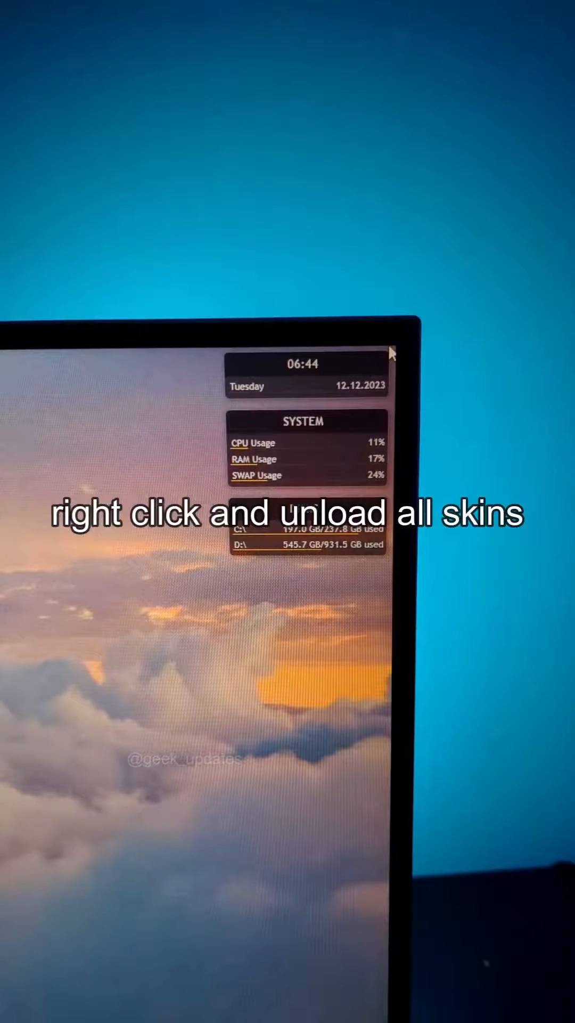
right_click(307, 457)
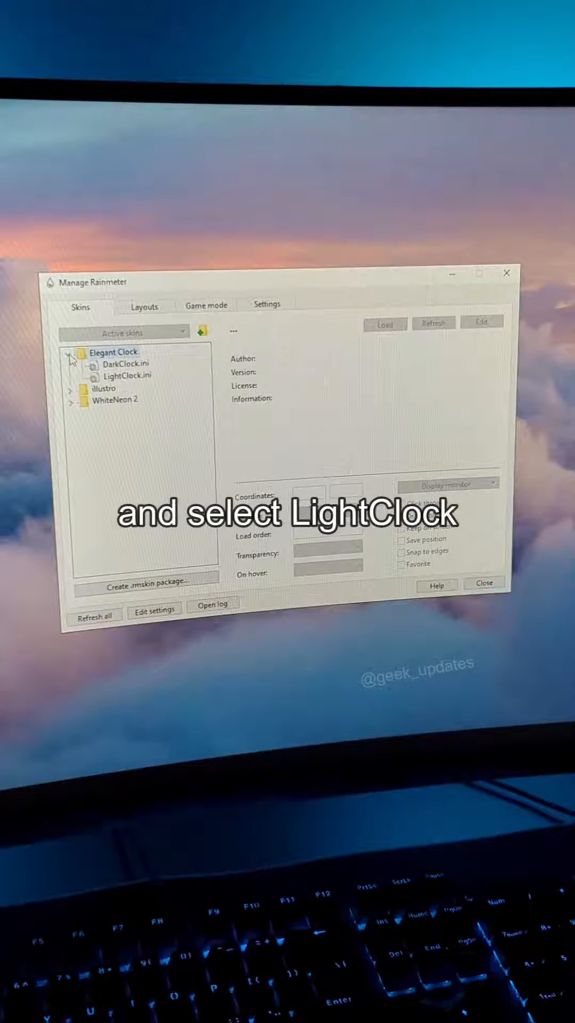
Load LightClock.ini from Elegant Clock and Dock.ini from WhiteNeon 2 onto the desktop.
left_click(128, 376)
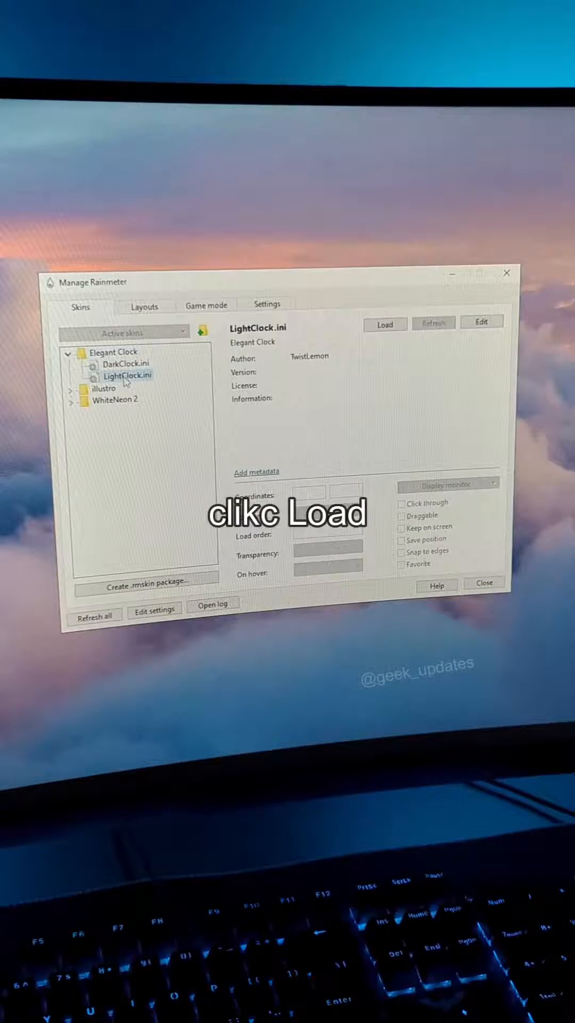
left_click(384, 324)
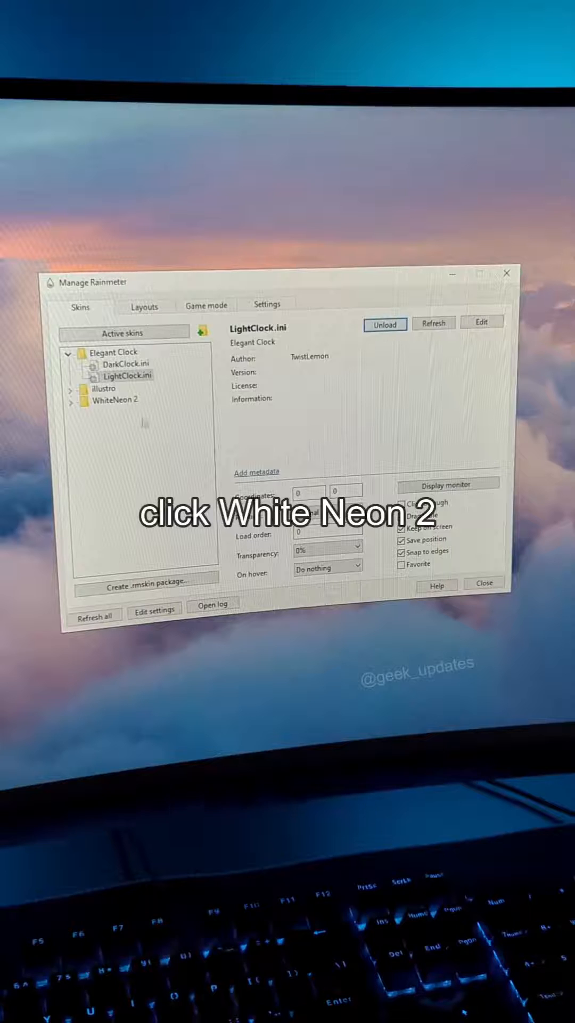
left_click(70, 400)
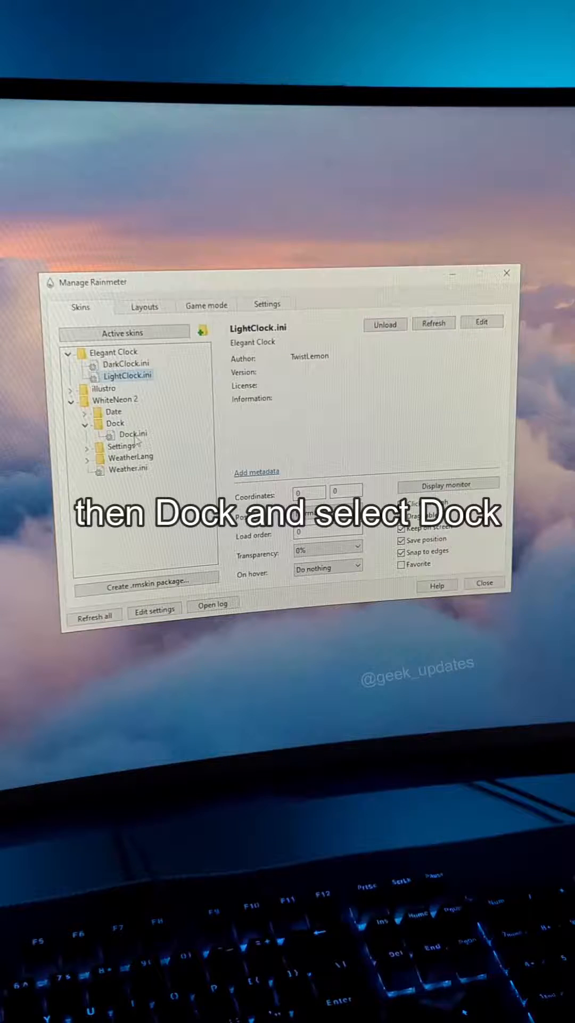
left_click(132, 434)
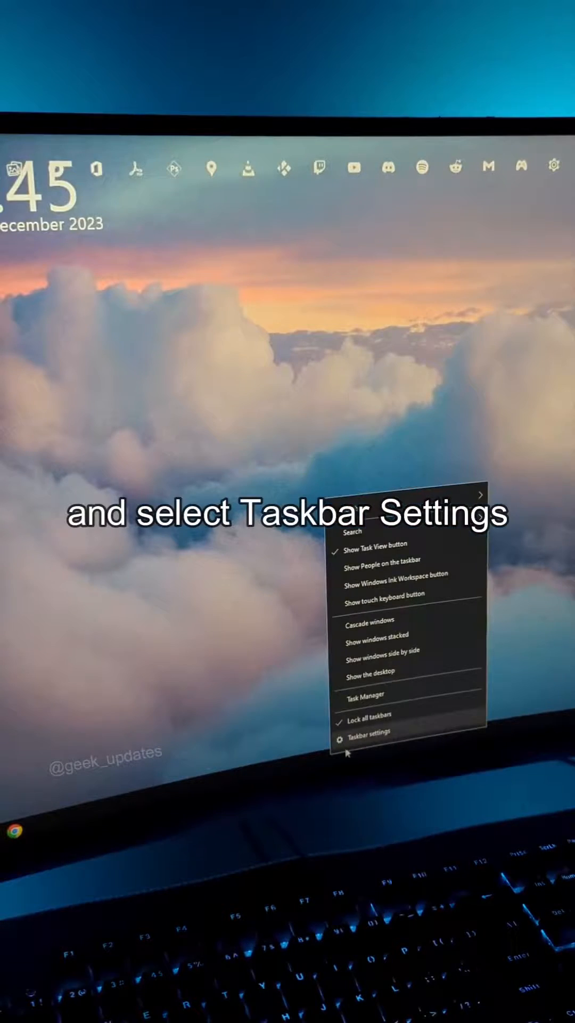
Turn on 'Automatically hide the taskbar in desktop mode' in Taskbar settings.
left_click(372, 731)
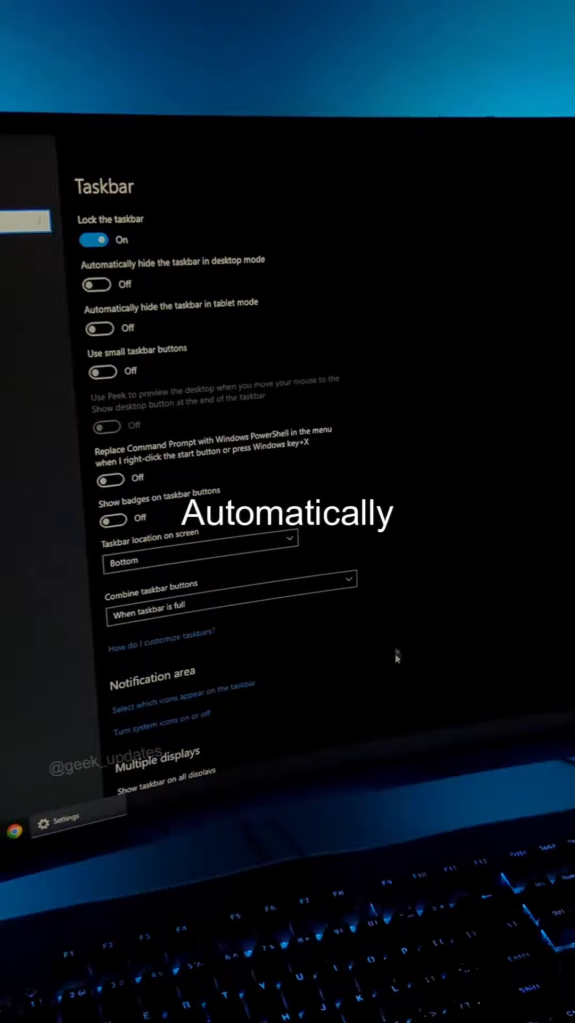
left_click(96, 285)
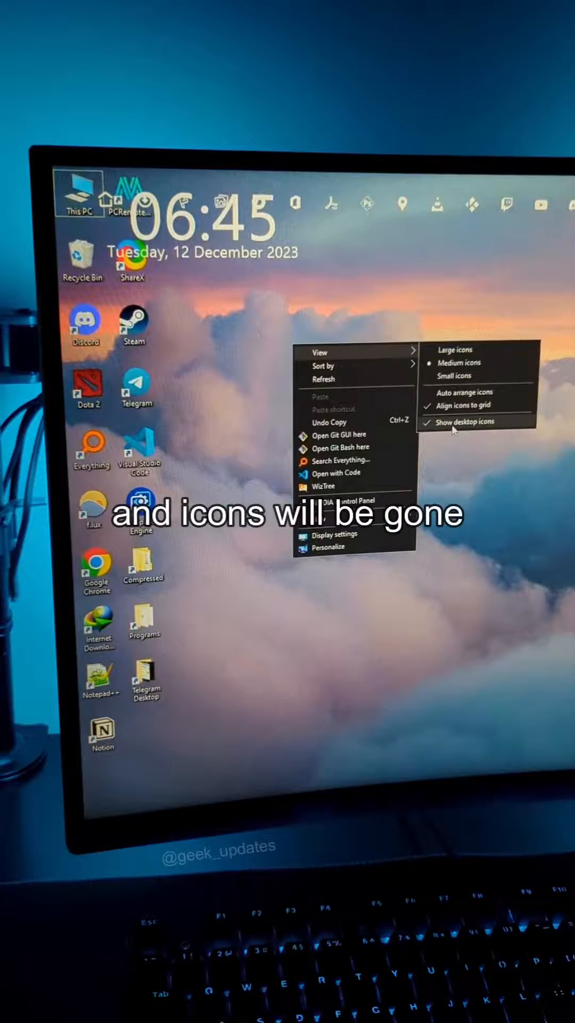
Uncheck 'Show desktop icons' so only the wallpaper, clock and dock remain.
left_click(466, 422)
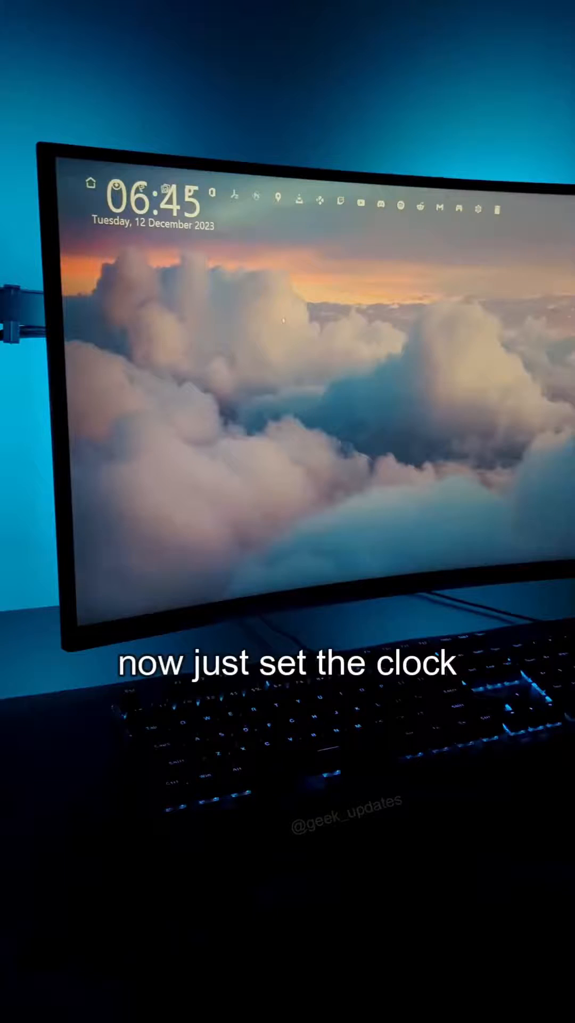